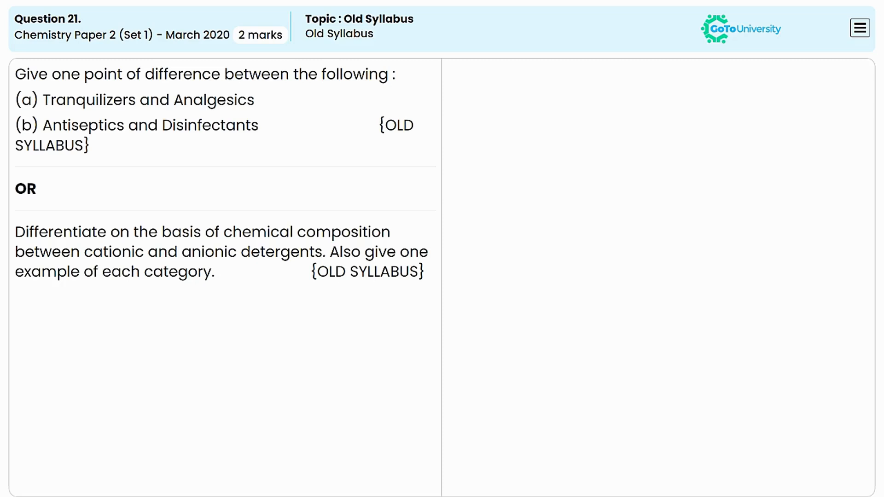
Underline 'point', 'difference' and a further key phrase of the question in red
drag(67, 91, 231, 82)
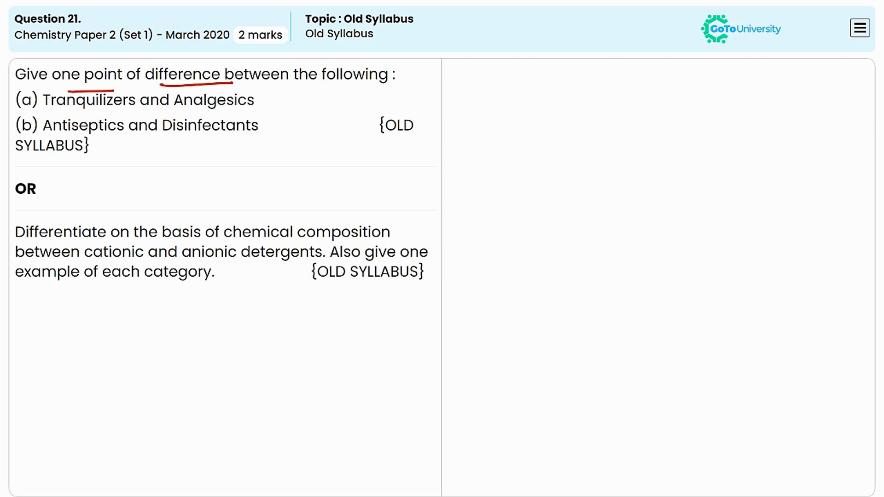
drag(260, 91, 348, 86)
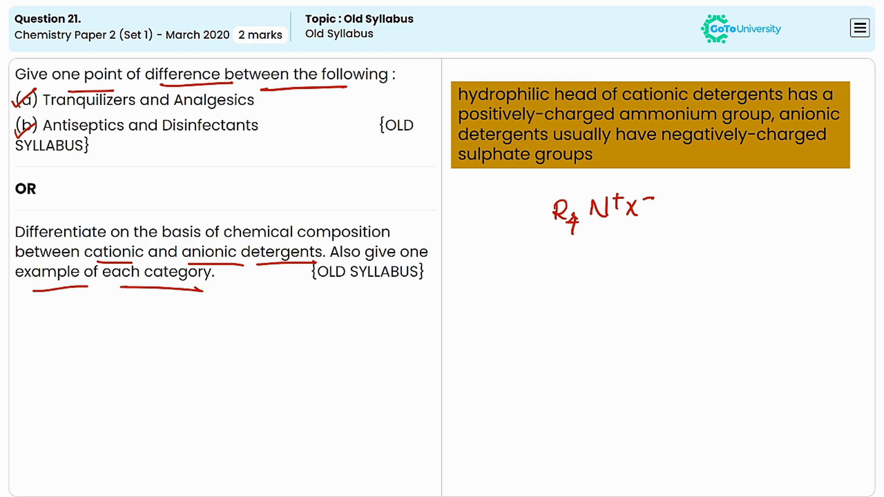
Underline R4 in the handwritten cationic detergent formula R4N+X−
drag(556, 240, 584, 239)
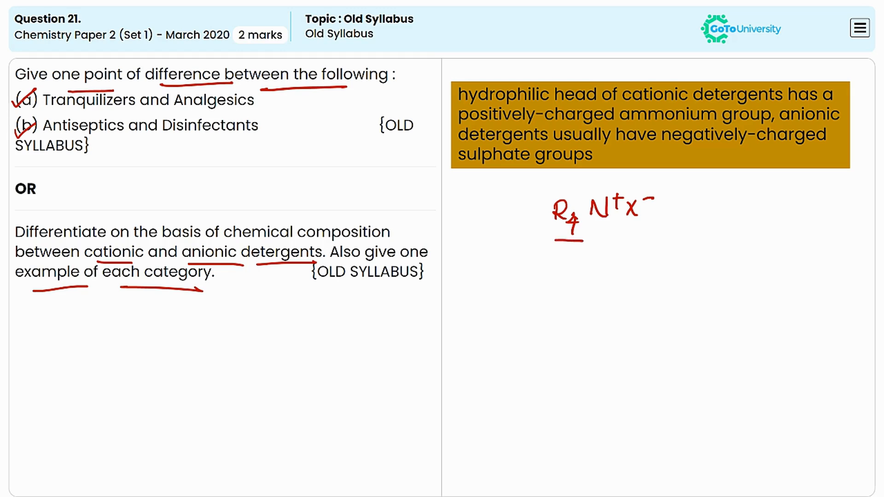